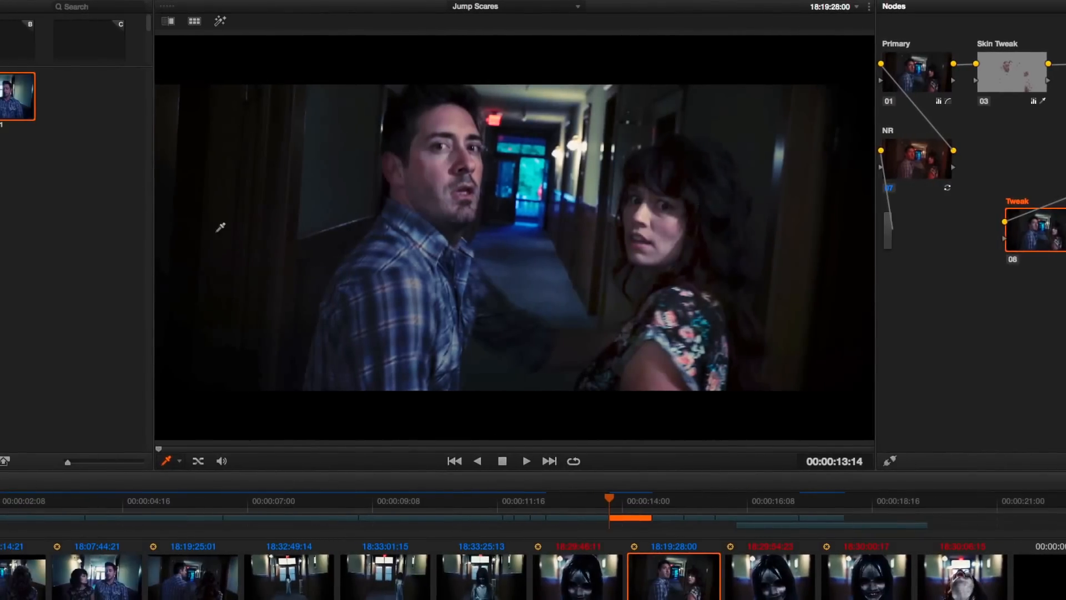
{"action": "mouse_move", "coordinate": [661, 236]}
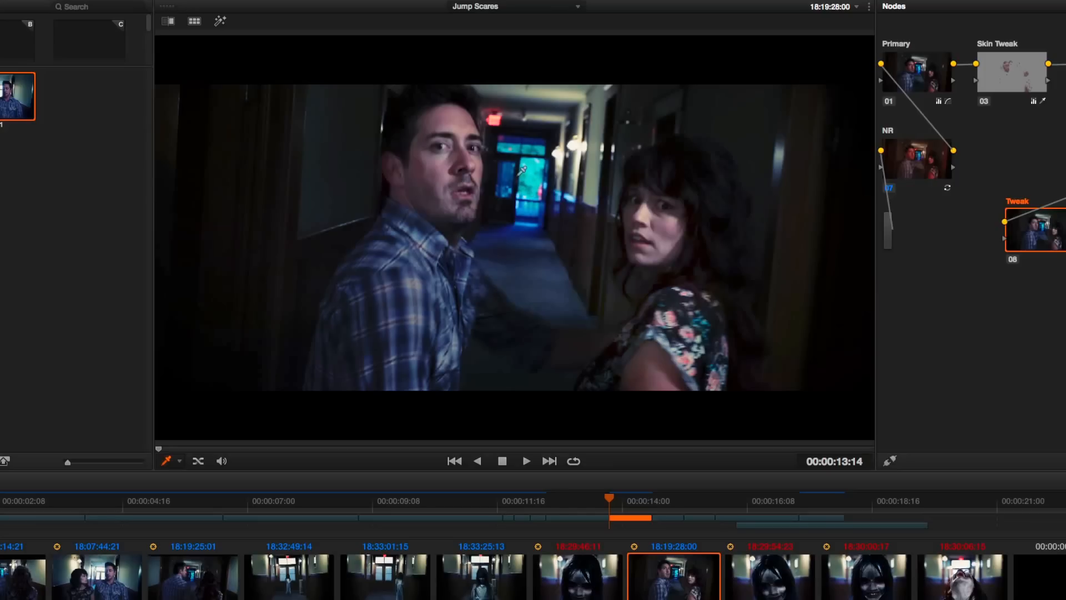
{"action": "mouse_move", "coordinate": [582, 157]}
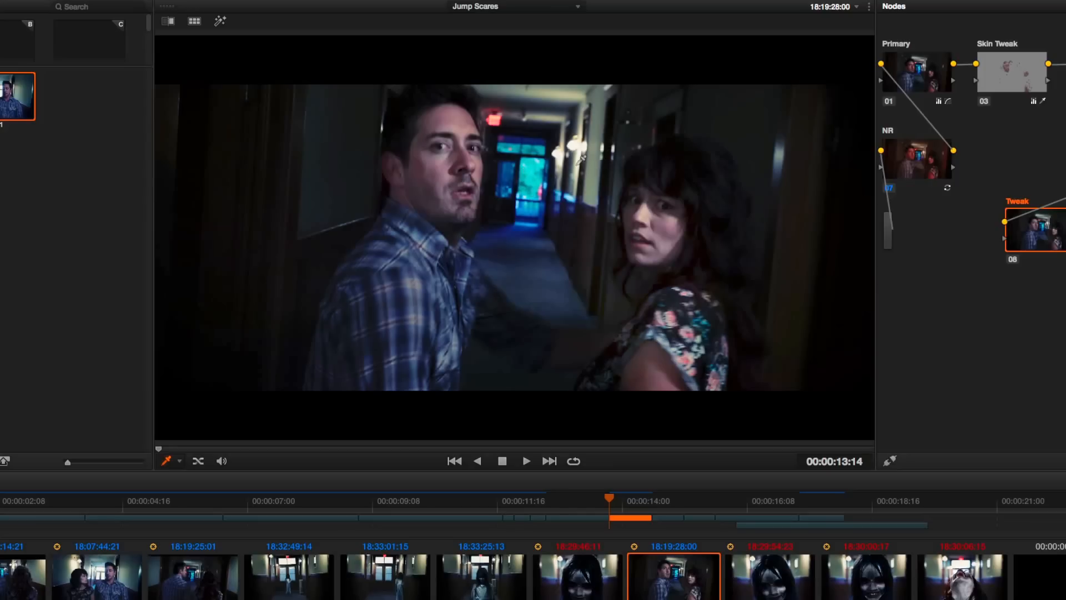
{"action": "mouse_move", "coordinate": [622, 167]}
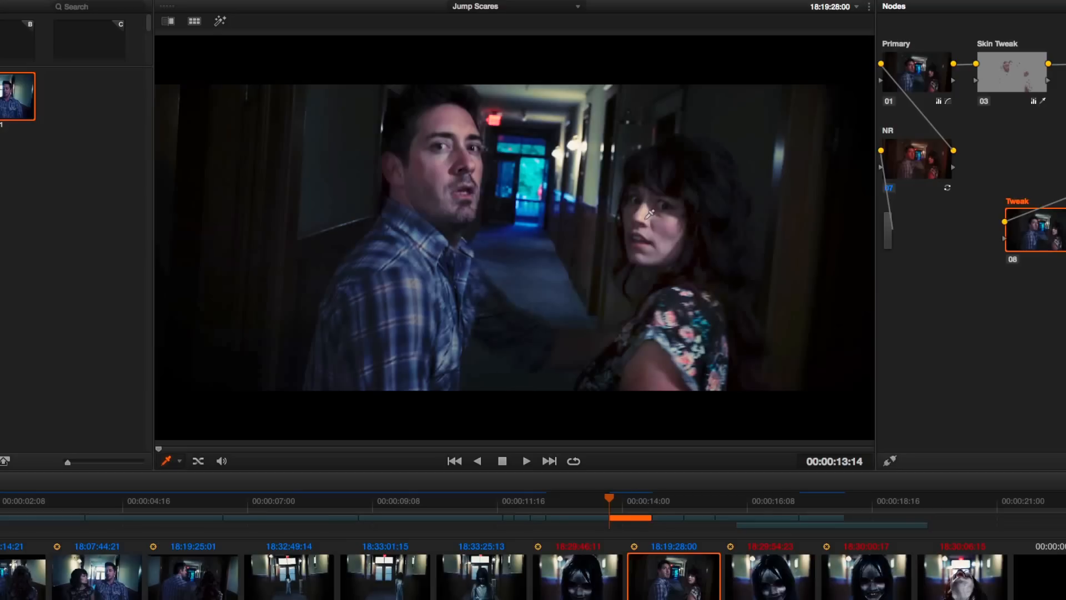
{"action": "mouse_move", "coordinate": [592, 172]}
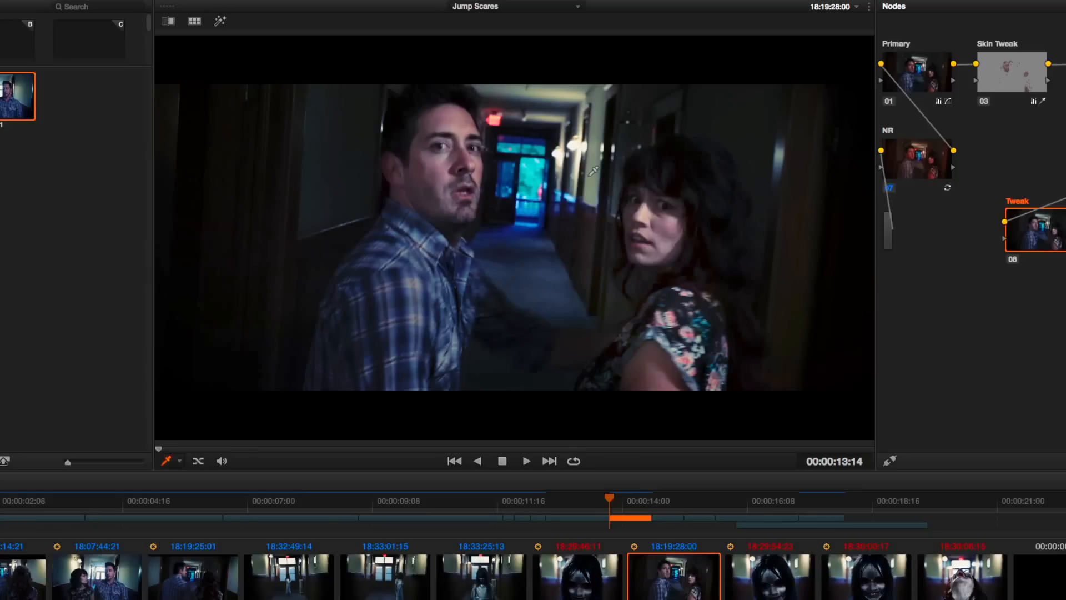
{"action": "mouse_move", "coordinate": [524, 184]}
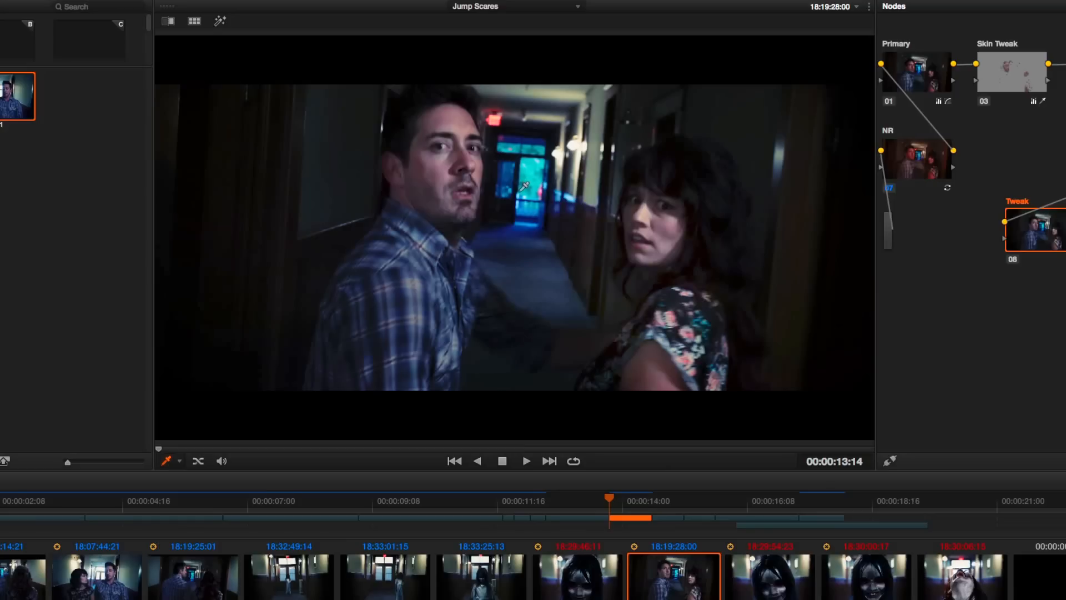
{"action": "mouse_move", "coordinate": [552, 253]}
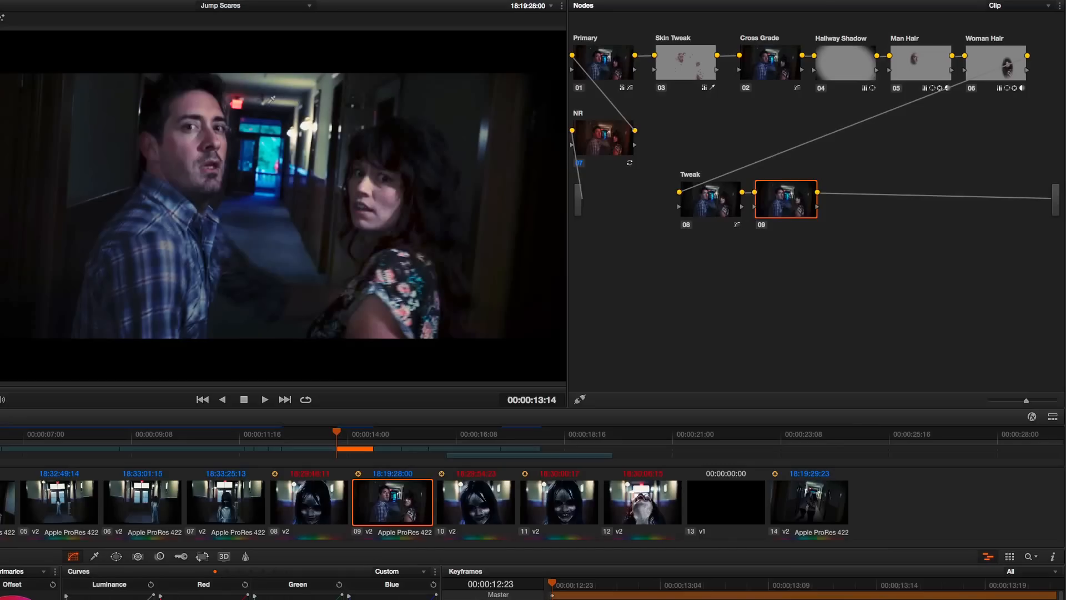
{"action": "mouse_move", "coordinate": [197, 183]}
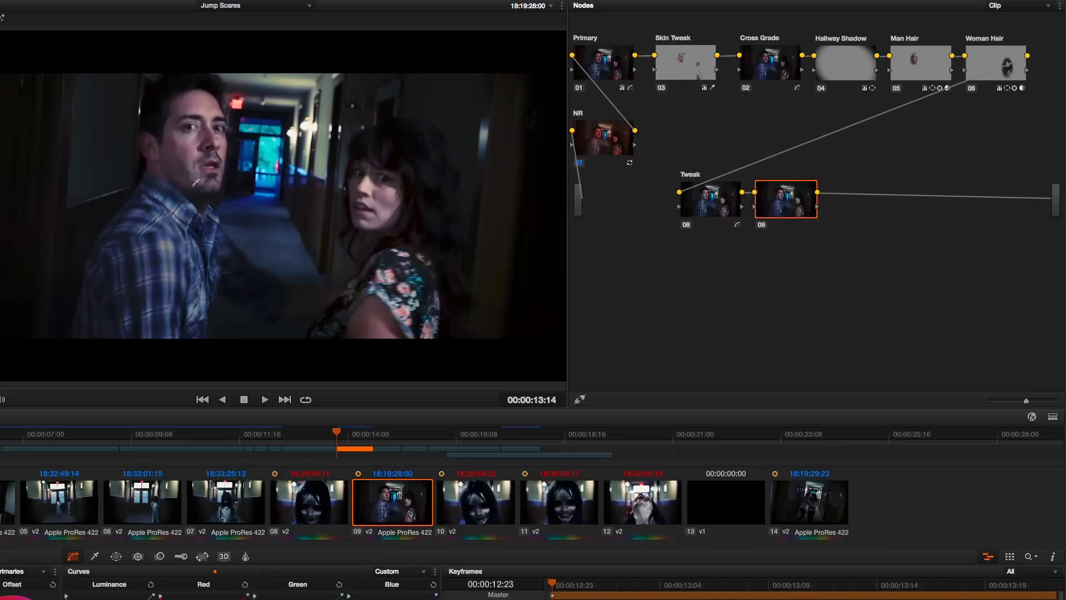
{"action": "mouse_move", "coordinate": [227, 304]}
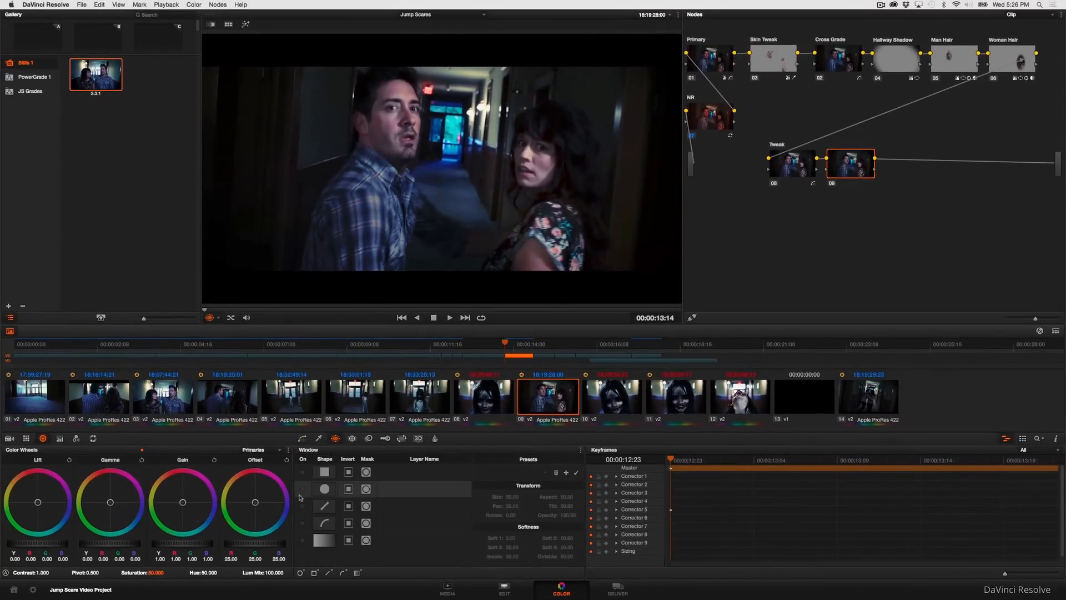
Step: Add a circular power window to new node 09 over the hallway's far doorway
{"action": "left_click", "coordinate": [302, 489]}
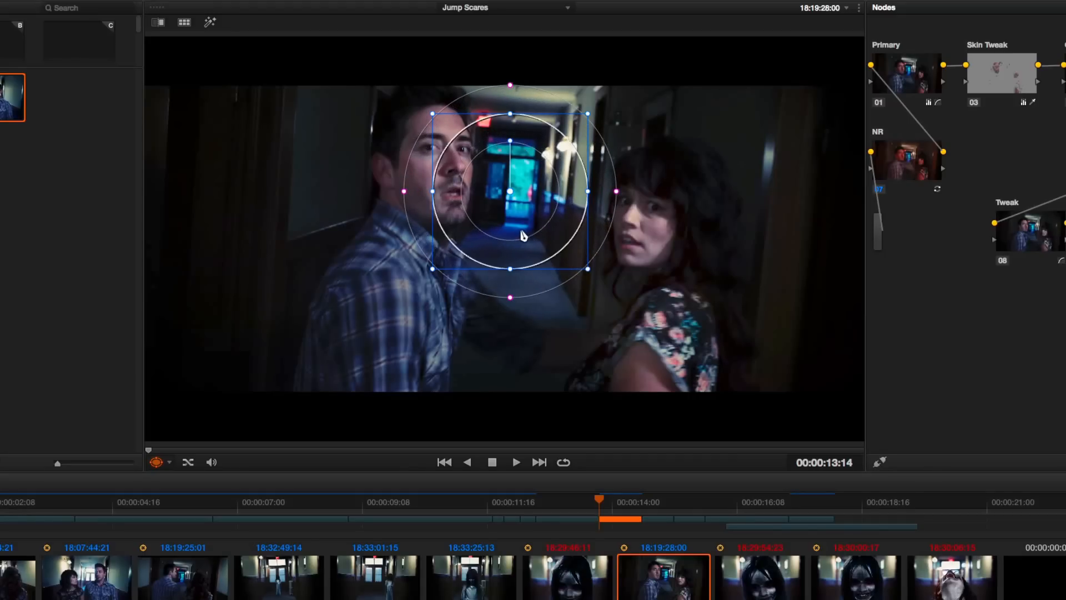
{"action": "mouse_move", "coordinate": [505, 239]}
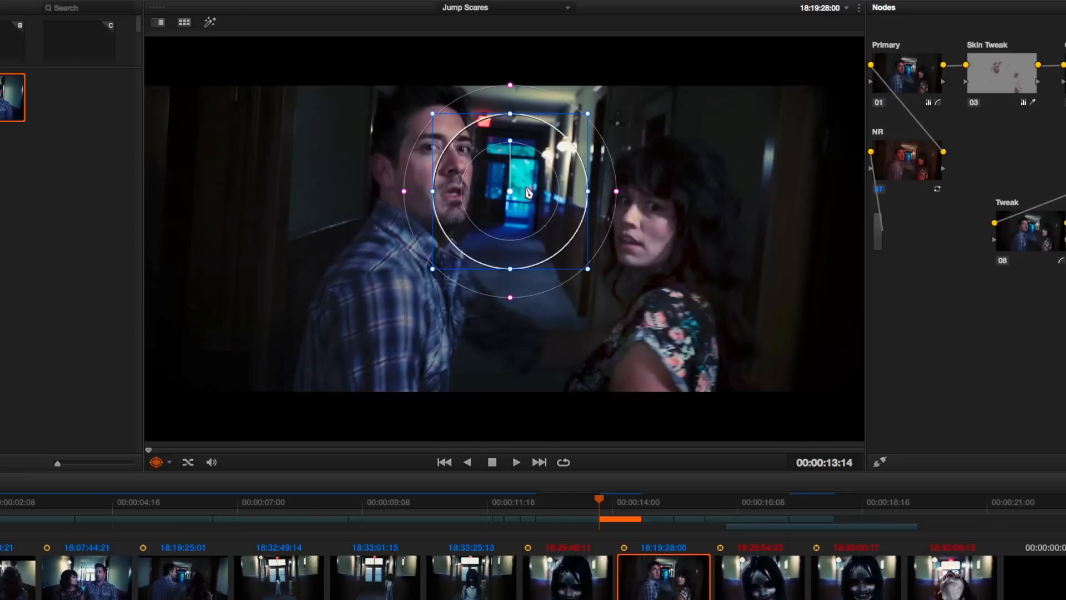
{"action": "mouse_move", "coordinate": [564, 239]}
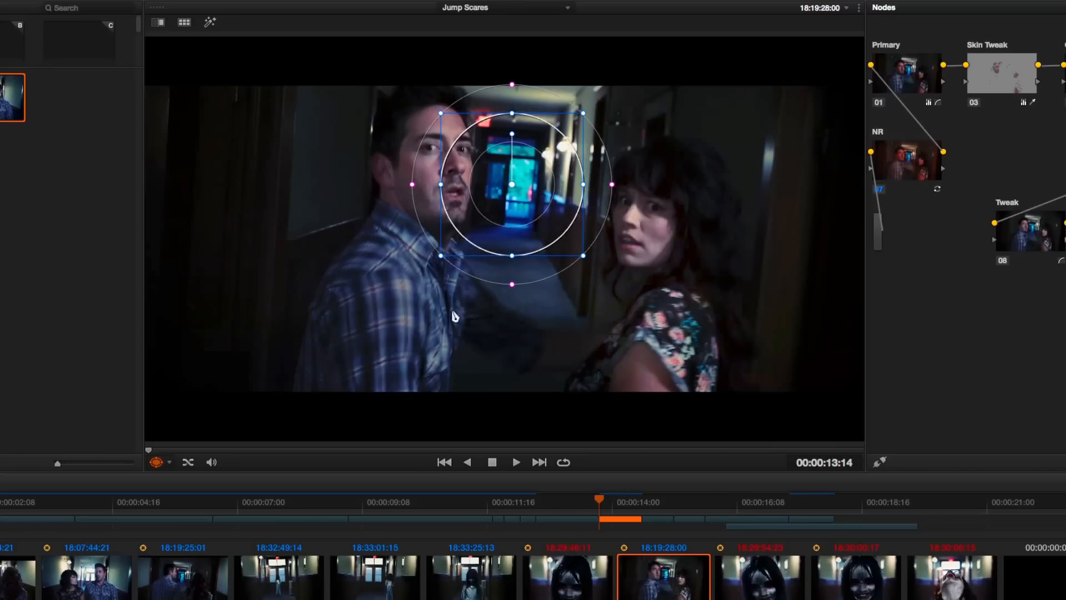
{"action": "mouse_move", "coordinate": [403, 346]}
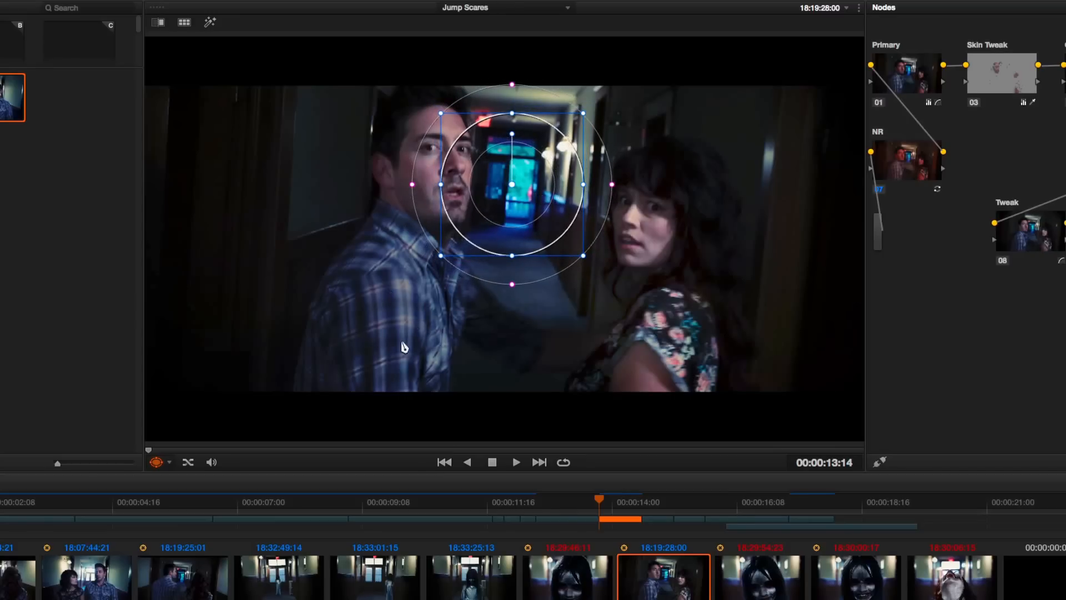
{"action": "mouse_move", "coordinate": [536, 202]}
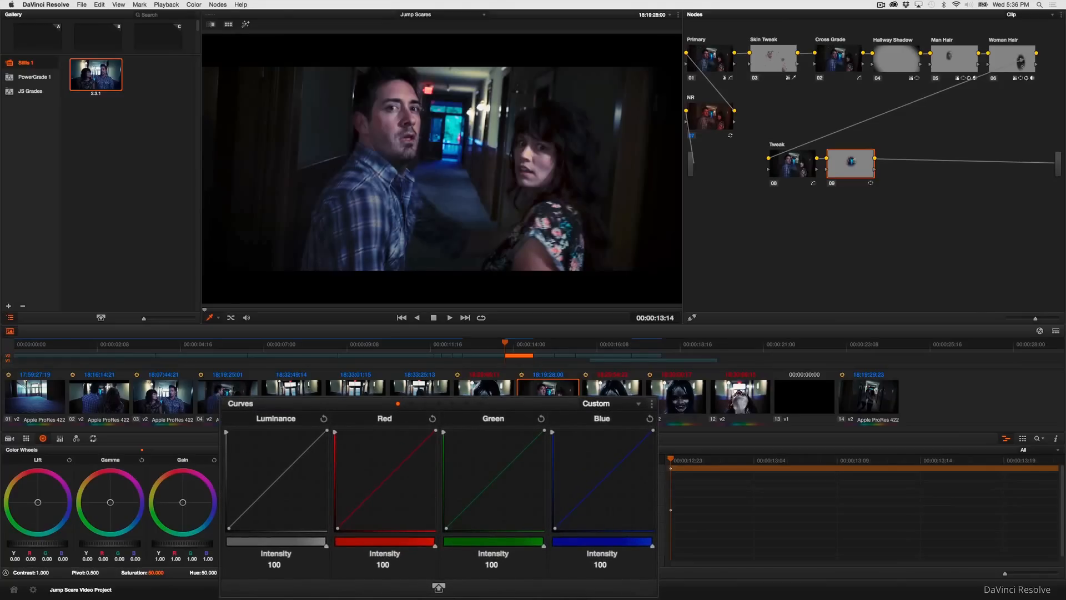
{"action": "mouse_move", "coordinate": [428, 408]}
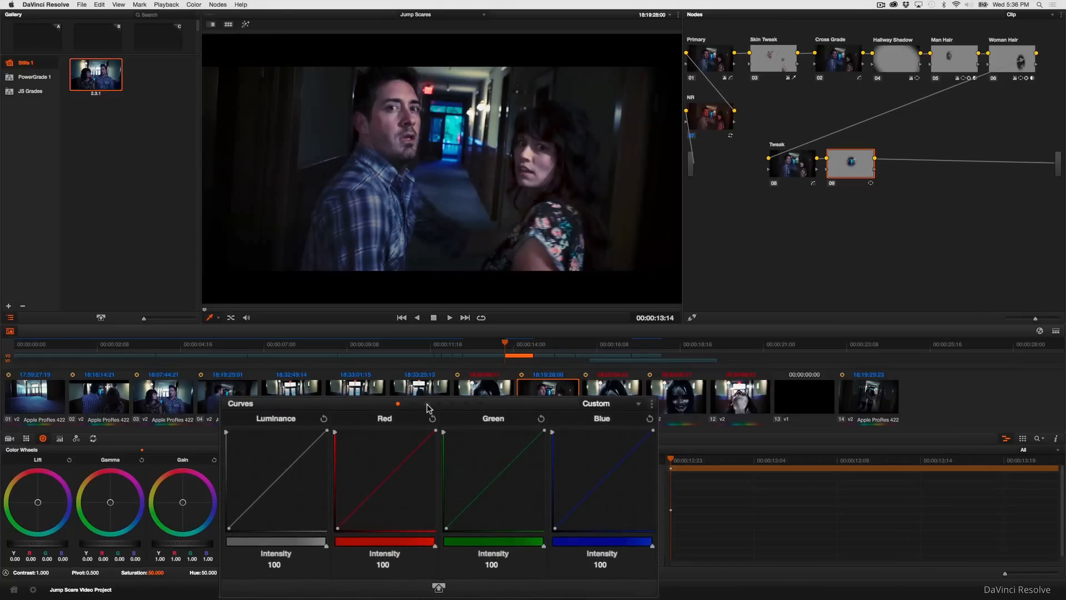
Step: Switch node 09's Curves palette to Hue vs Sat mode
{"action": "left_click", "coordinate": [609, 403]}
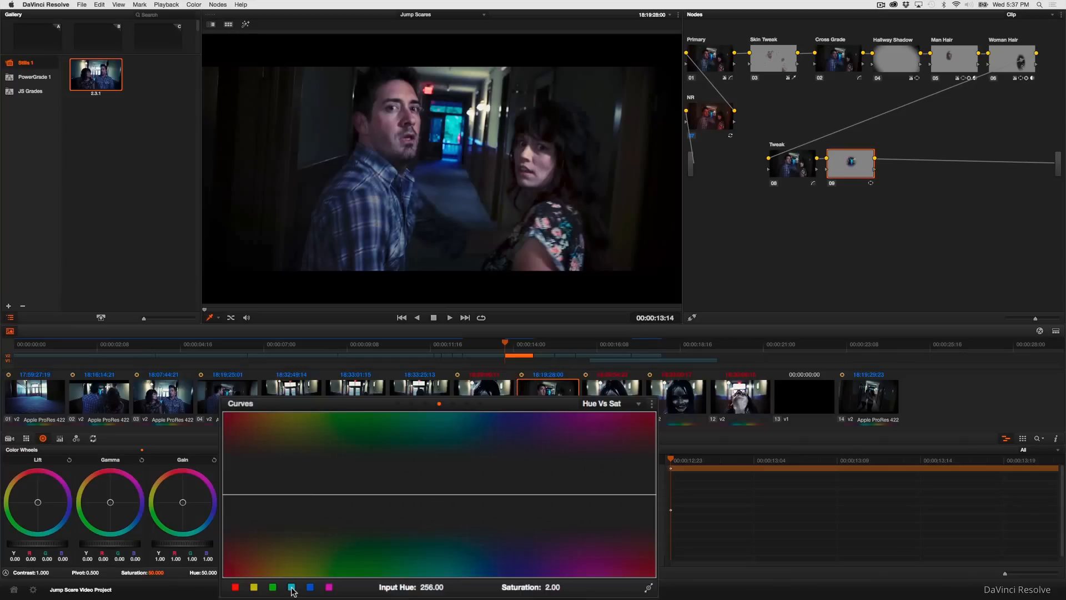
Step: Add points at the blue swatch and drag the blue and cyan points down on the Hue vs Sat curve
{"action": "left_click", "coordinate": [291, 587]}
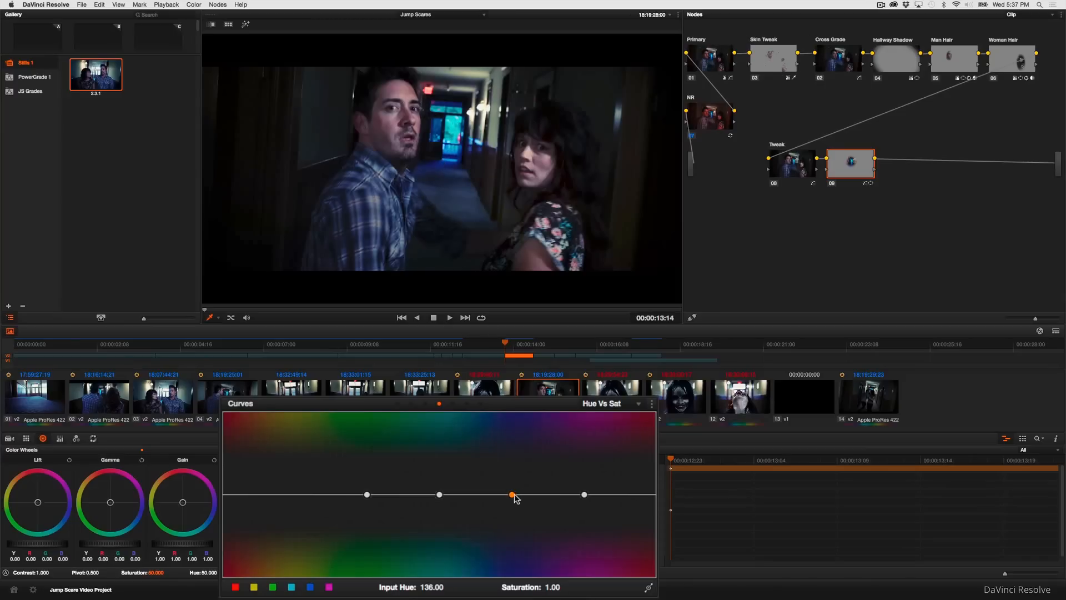
{"action": "left_click_drag", "start_coordinate": [513, 494], "coordinate": [513, 512]}
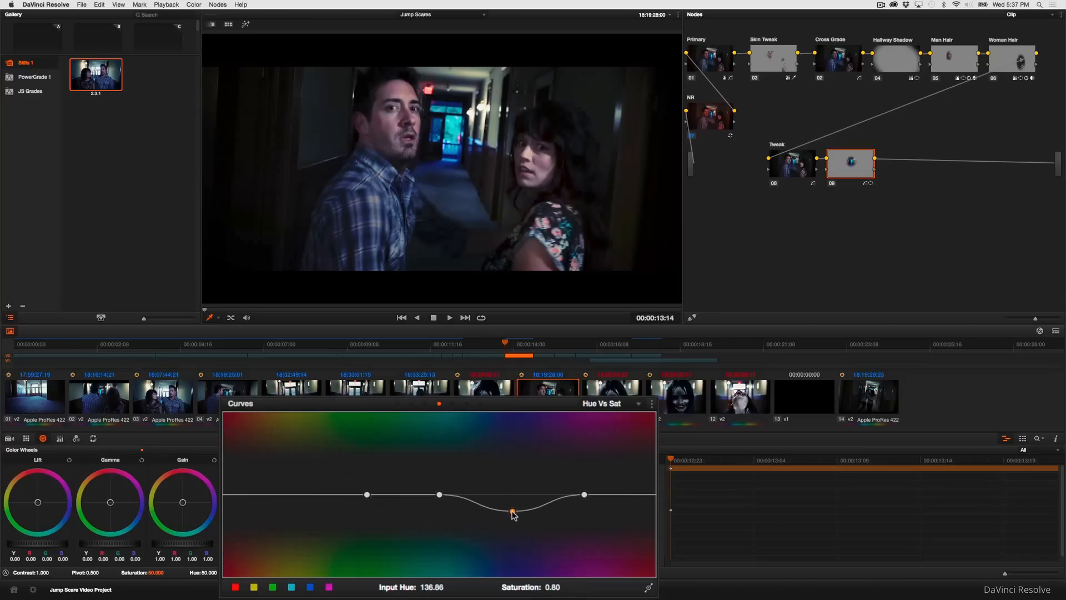
{"action": "left_click_drag", "start_coordinate": [512, 512], "coordinate": [506, 529]}
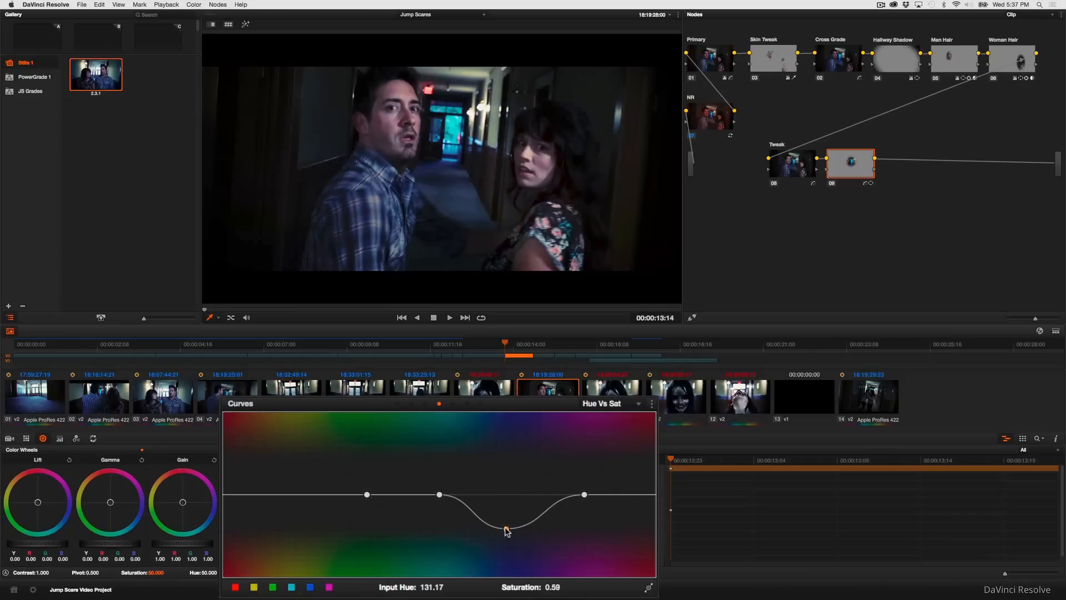
{"action": "left_click_drag", "start_coordinate": [507, 529], "coordinate": [439, 503]}
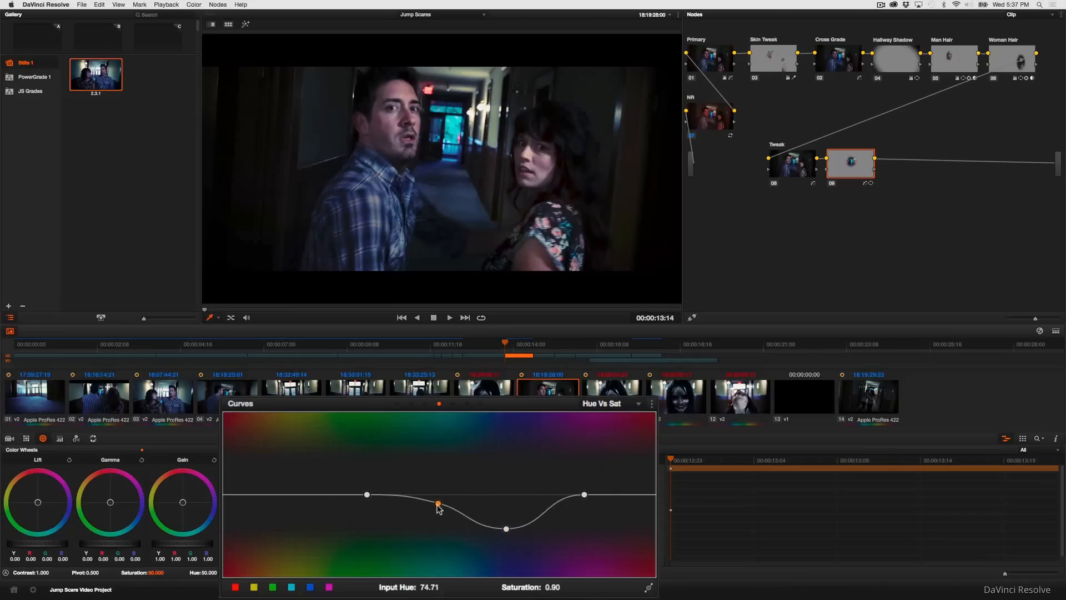
{"action": "left_click_drag", "start_coordinate": [437, 507], "coordinate": [432, 520]}
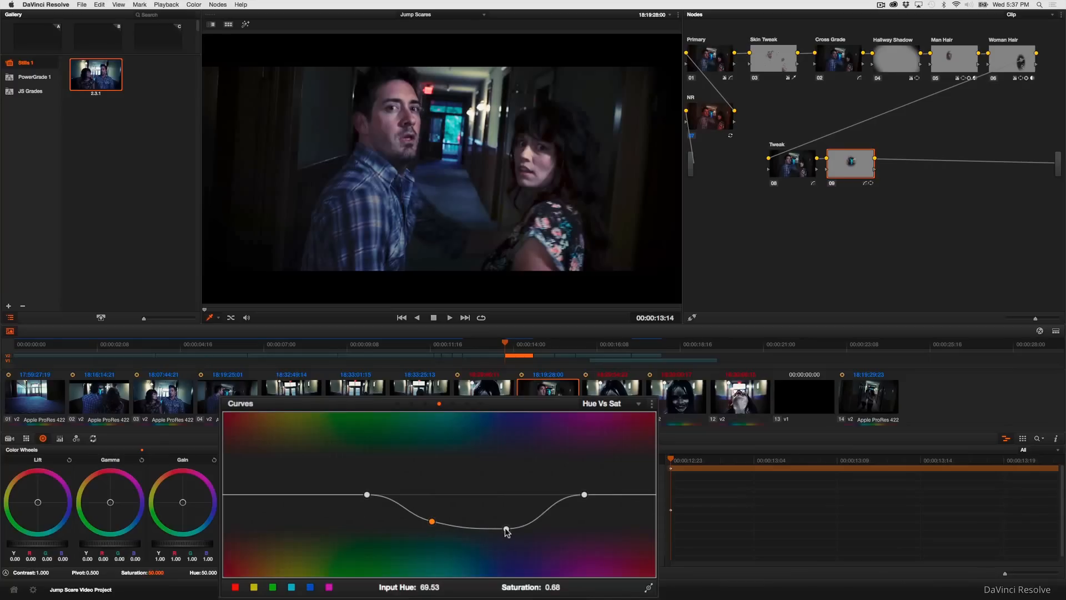
{"action": "left_click_drag", "start_coordinate": [432, 521], "coordinate": [500, 537]}
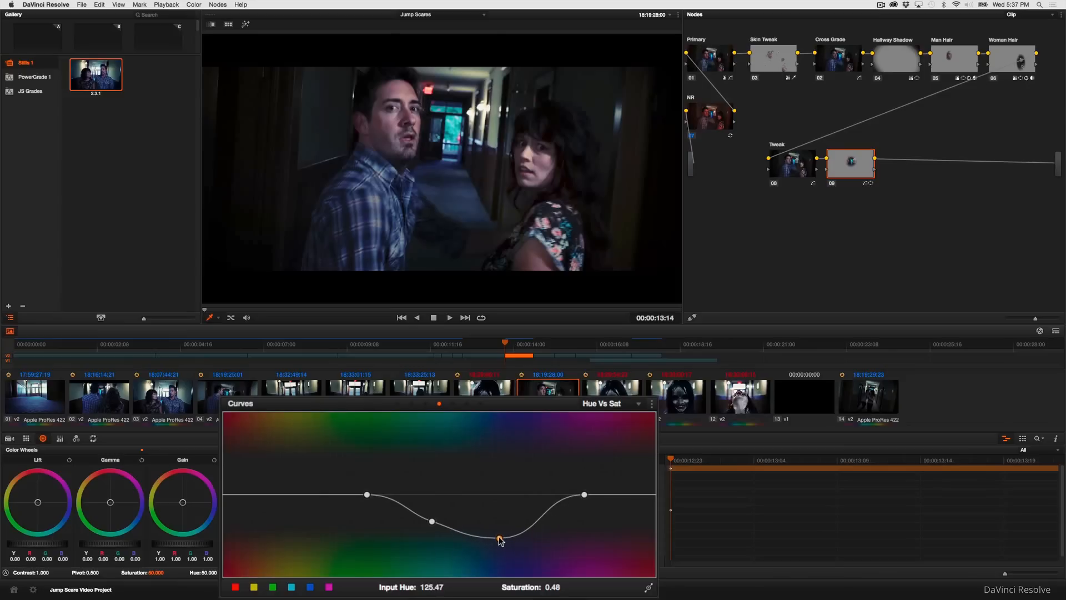
{"action": "left_click_drag", "start_coordinate": [500, 536], "coordinate": [500, 538]}
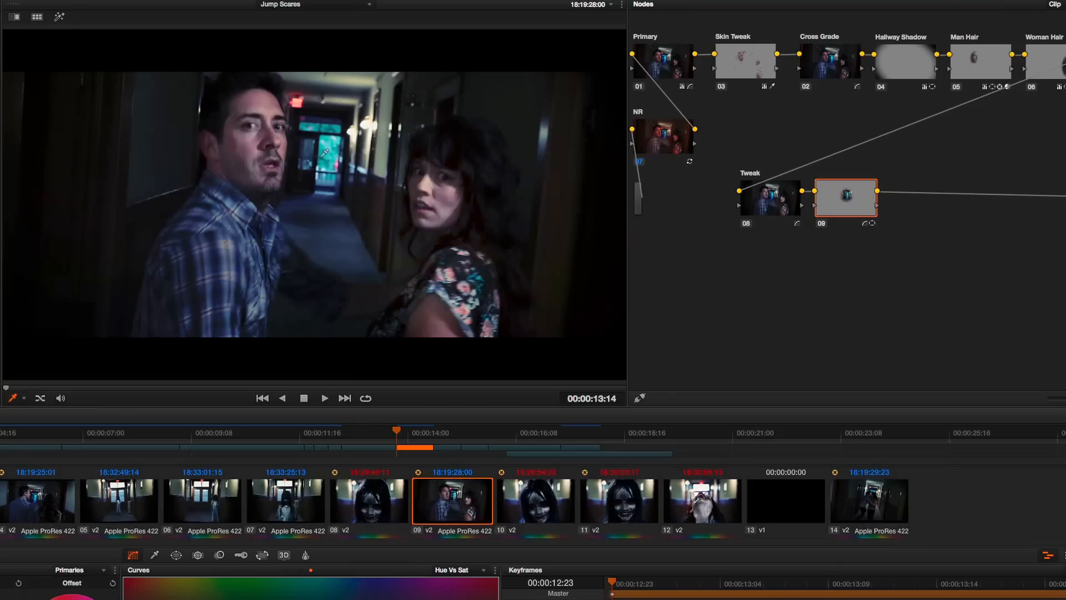
{"action": "mouse_move", "coordinate": [306, 252]}
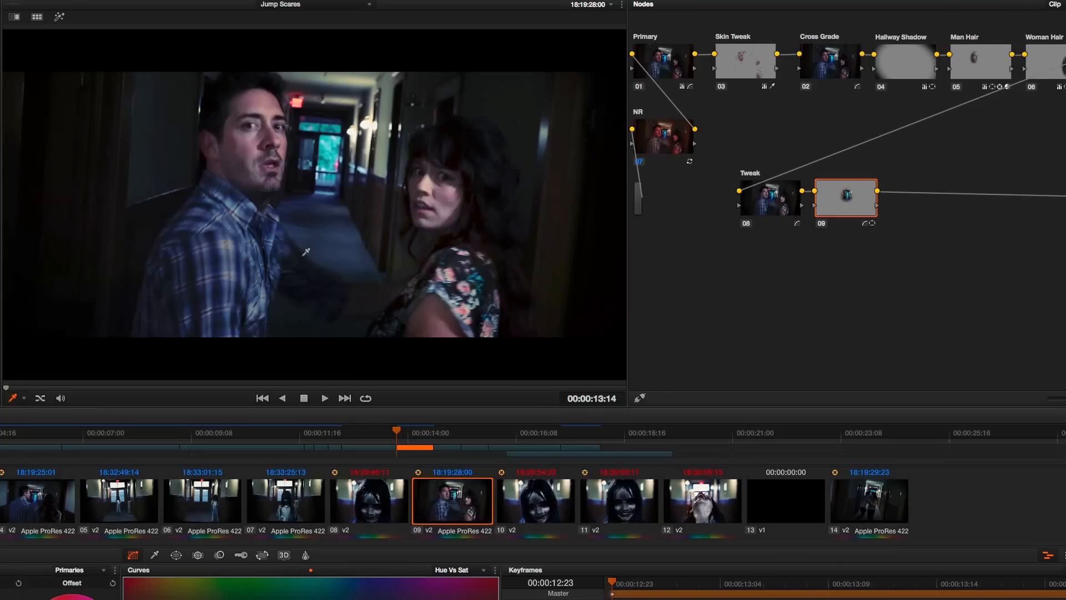